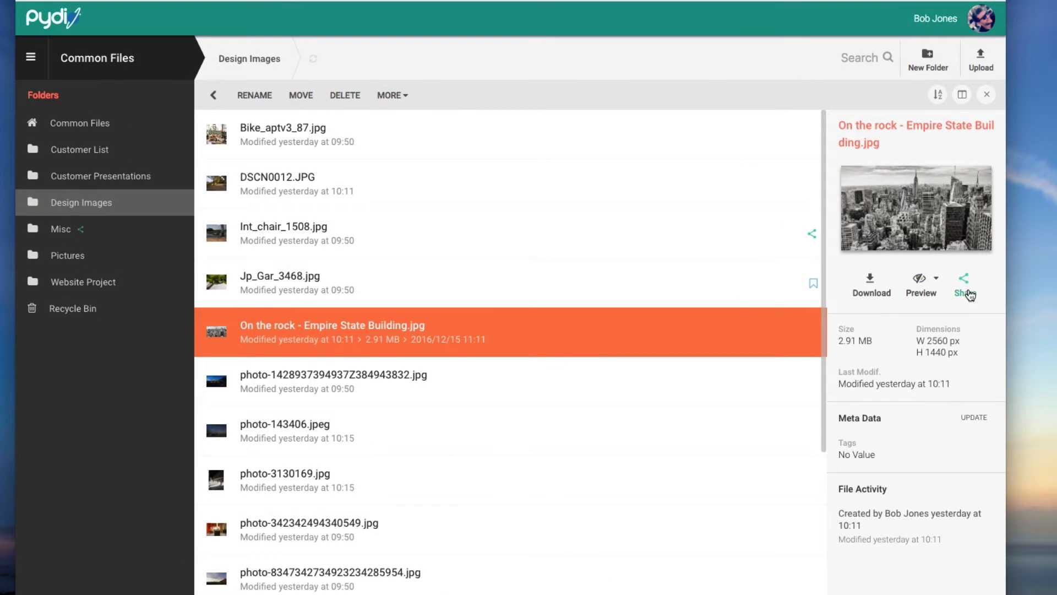
- Enable and copy a public link for the Empire State Building photo, then start inviting 'dav'
left_click(965, 283)
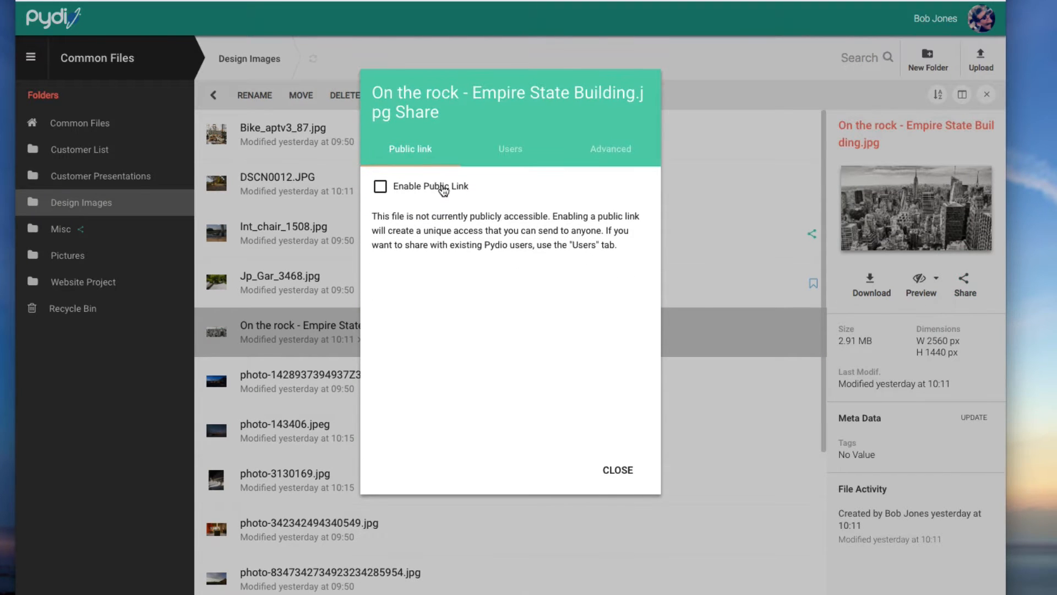
left_click(381, 186)
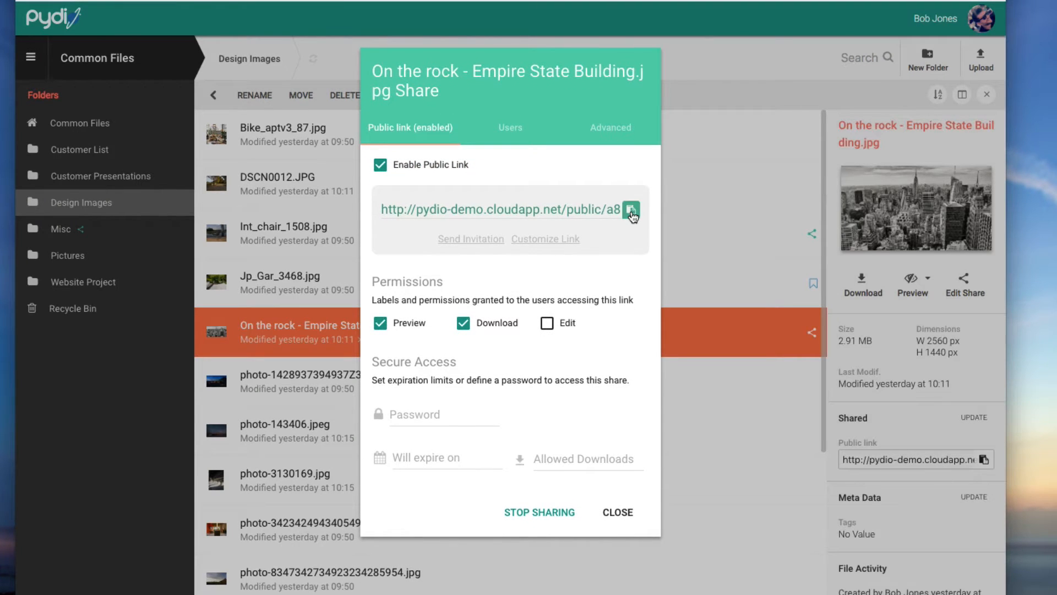
mouse_move(631, 209)
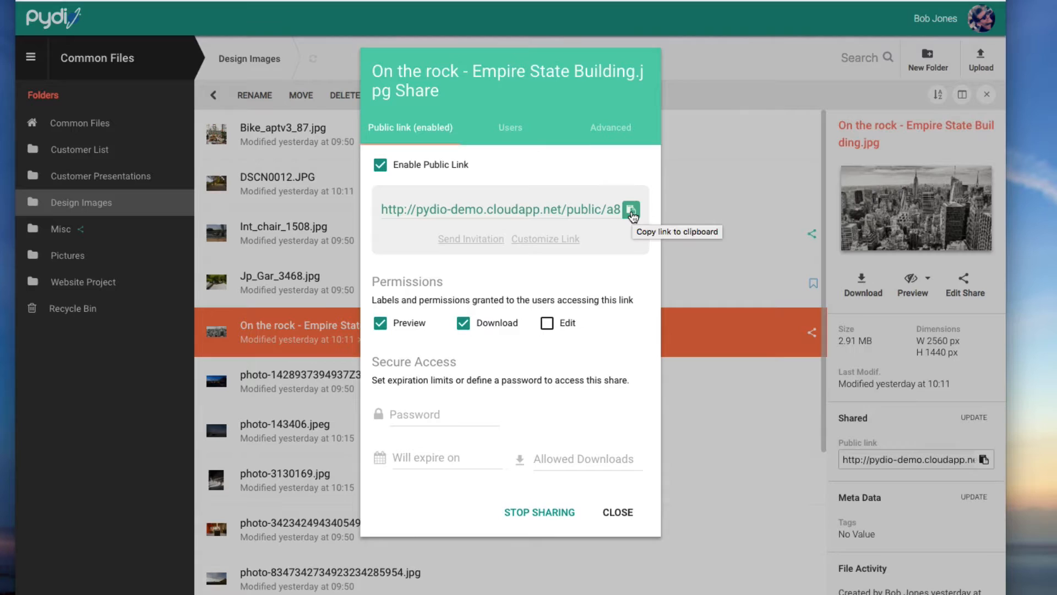
left_click(631, 209)
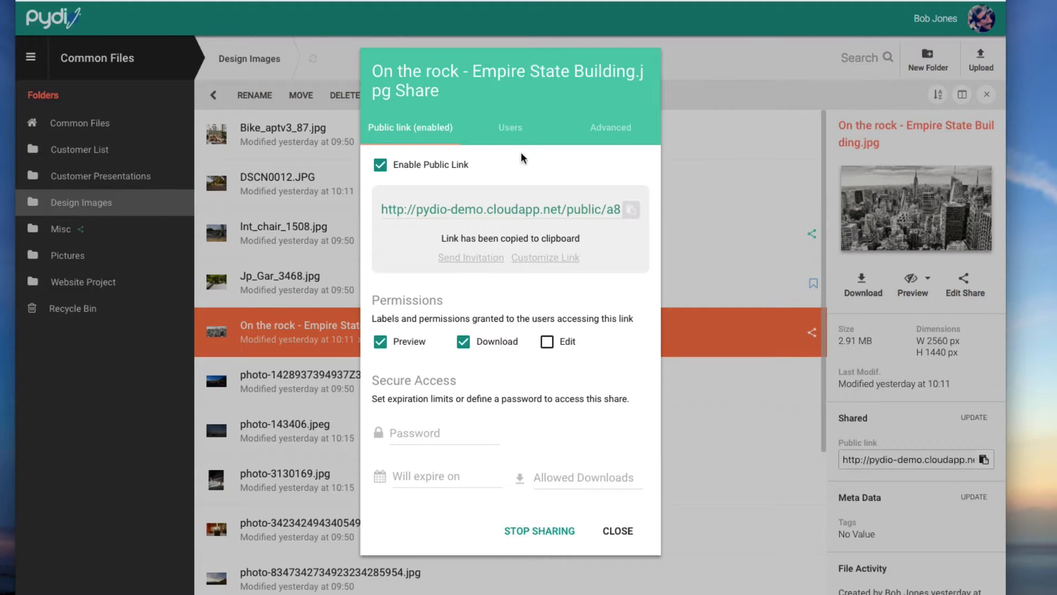
left_click(471, 257)
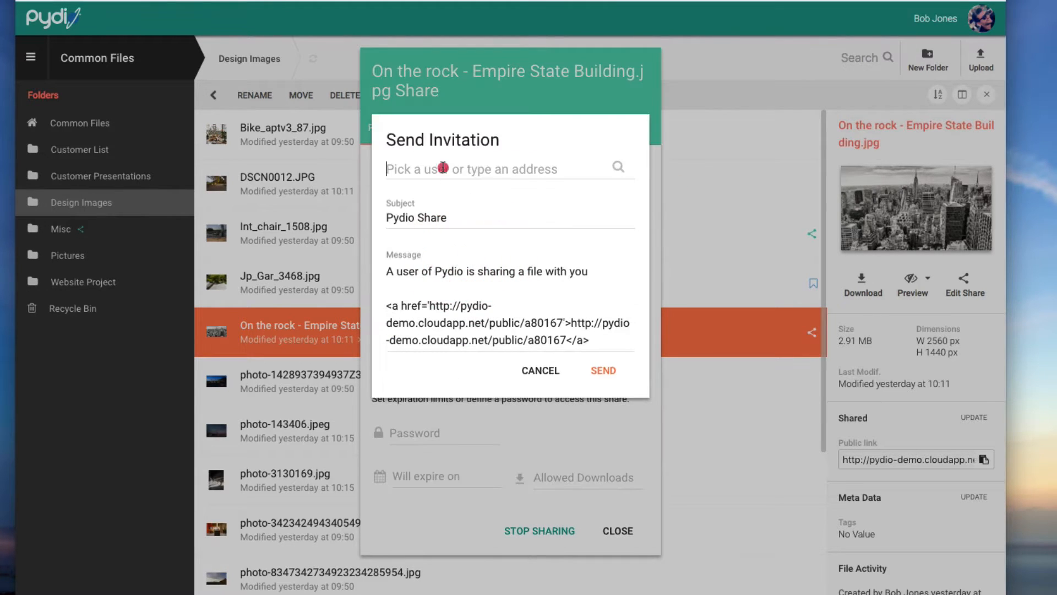
type("dav")
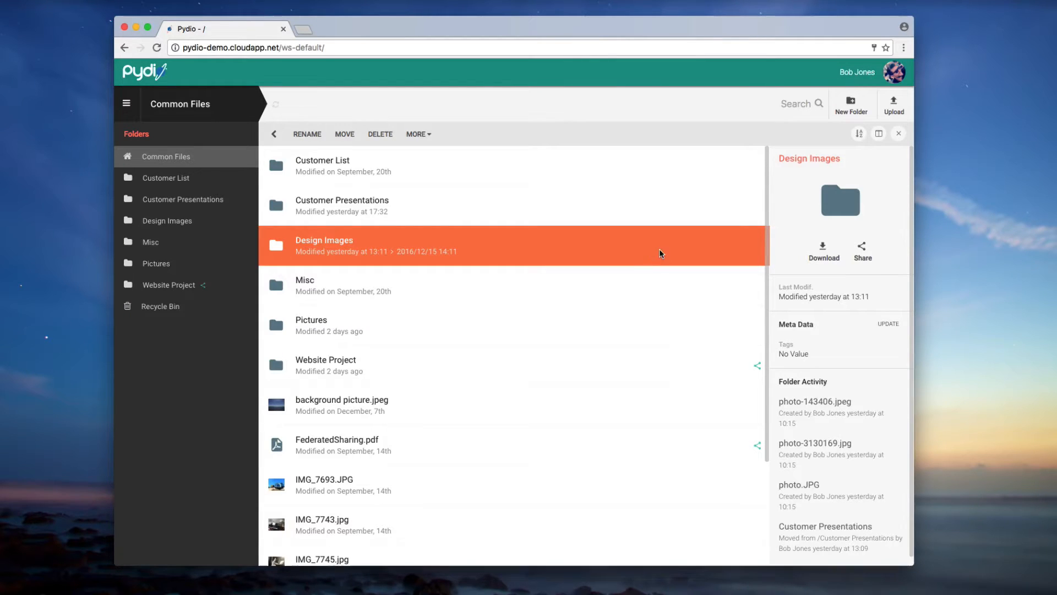
- Tick Enable Public Link in the Design Images share dialog and view its Advanced settings
left_click(862, 250)
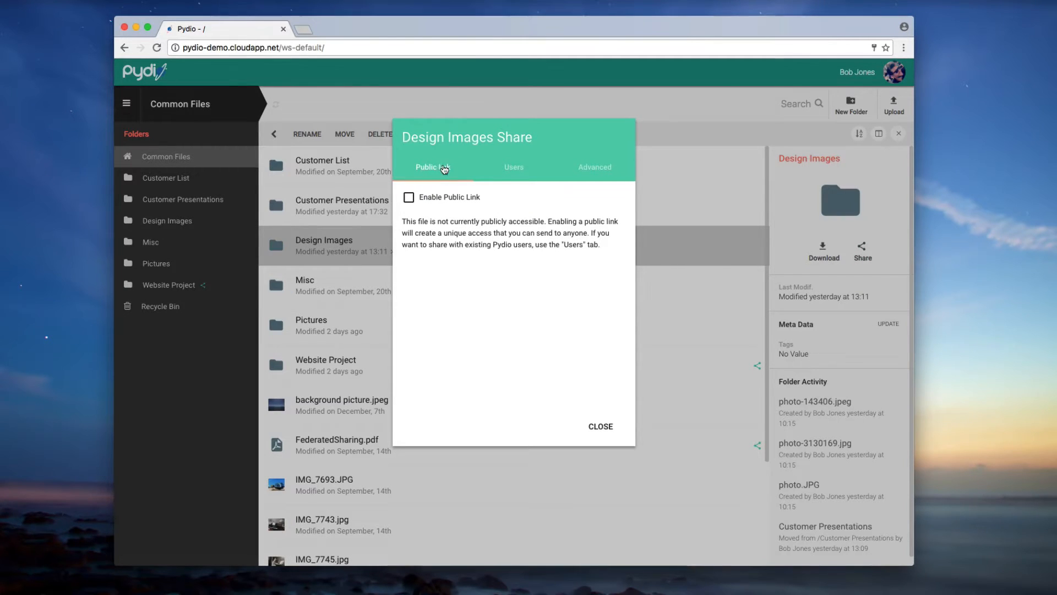
left_click(514, 166)
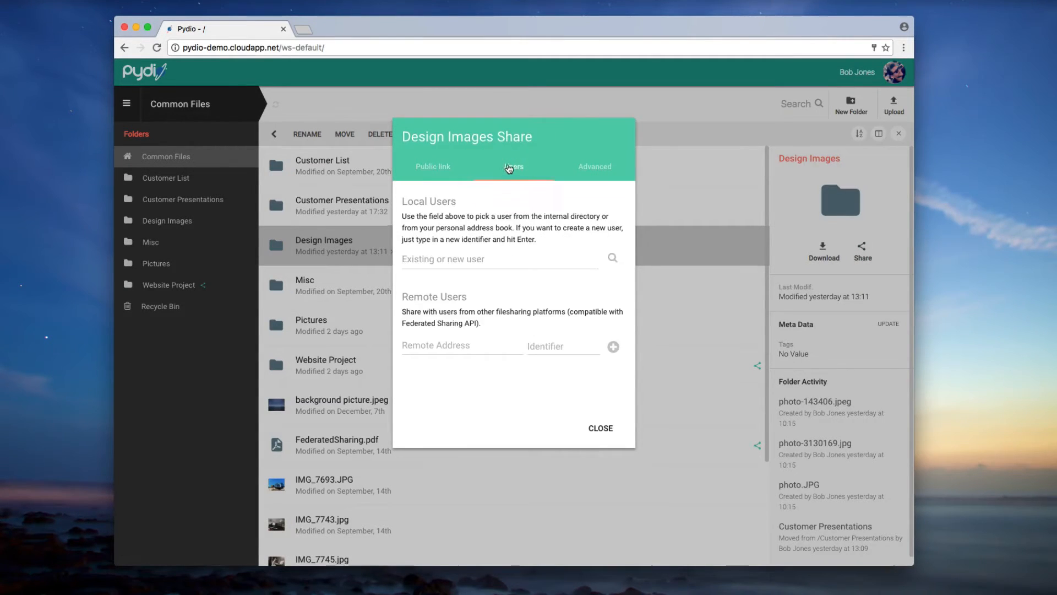
left_click(433, 167)
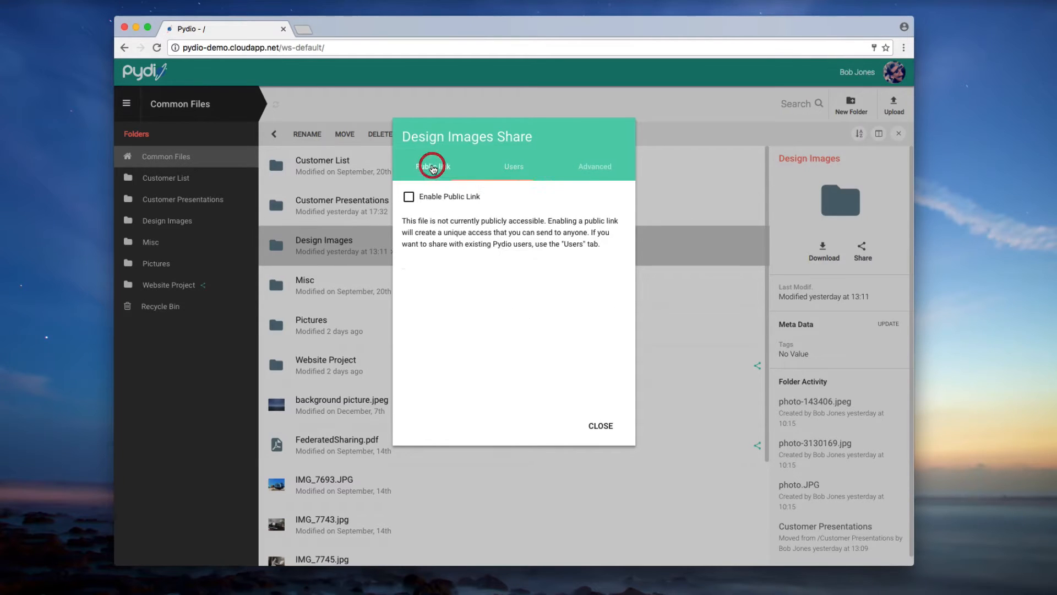
left_click(409, 196)
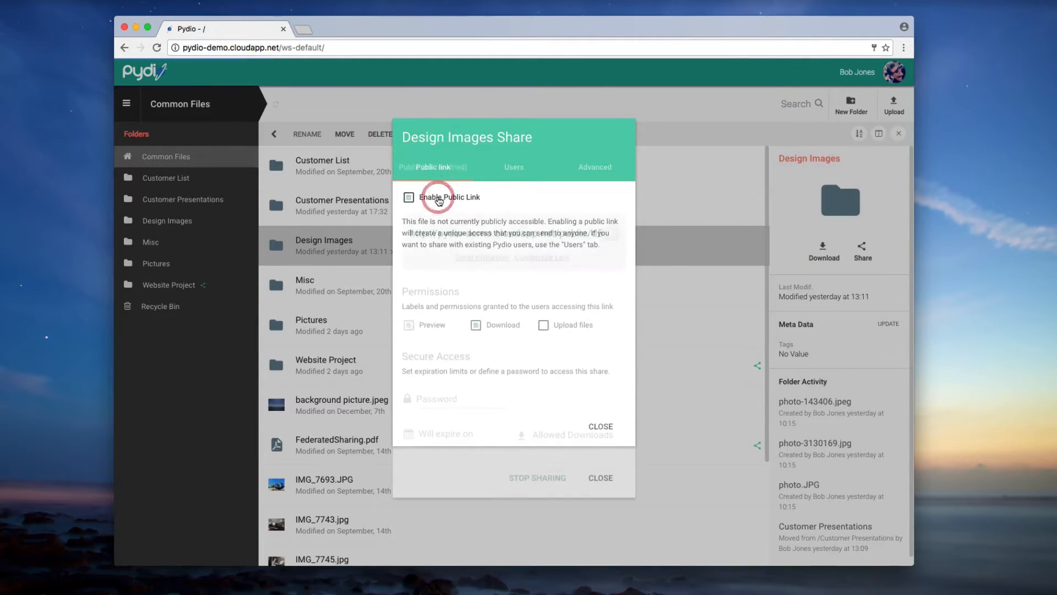
left_click(408, 197)
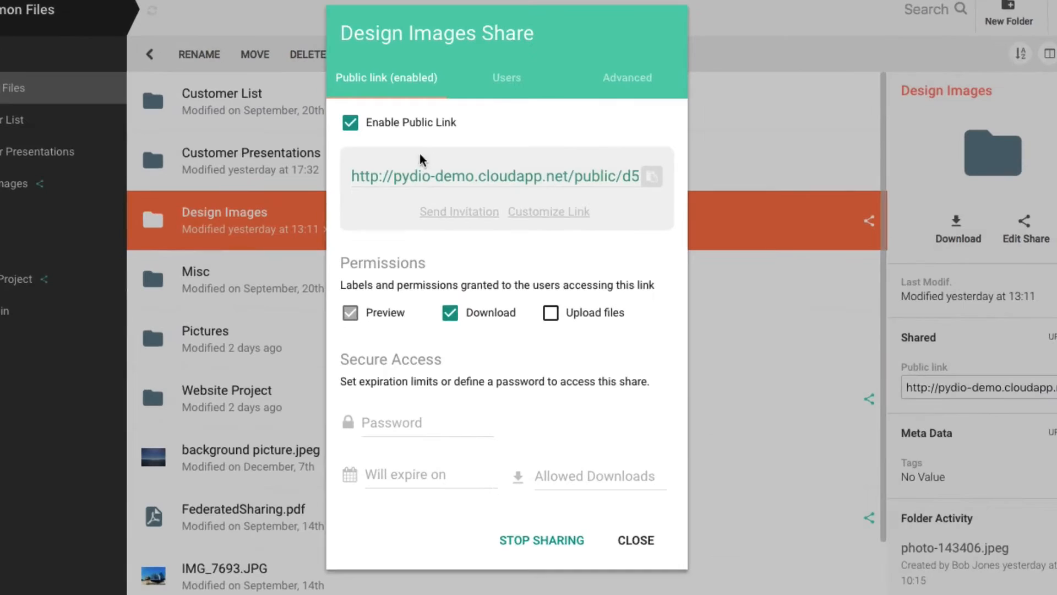
mouse_move(627, 81)
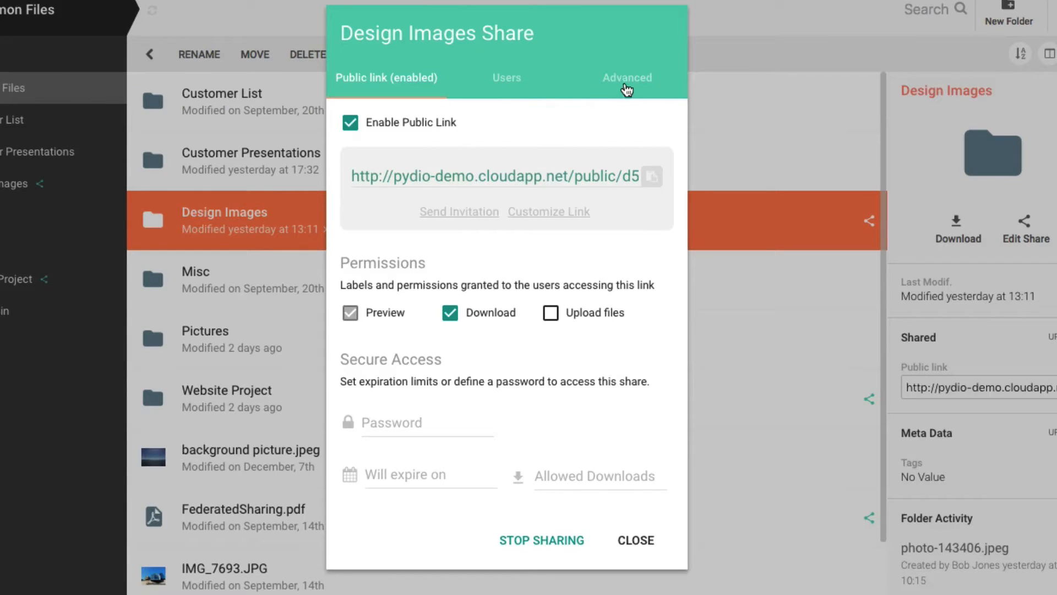
left_click(627, 77)
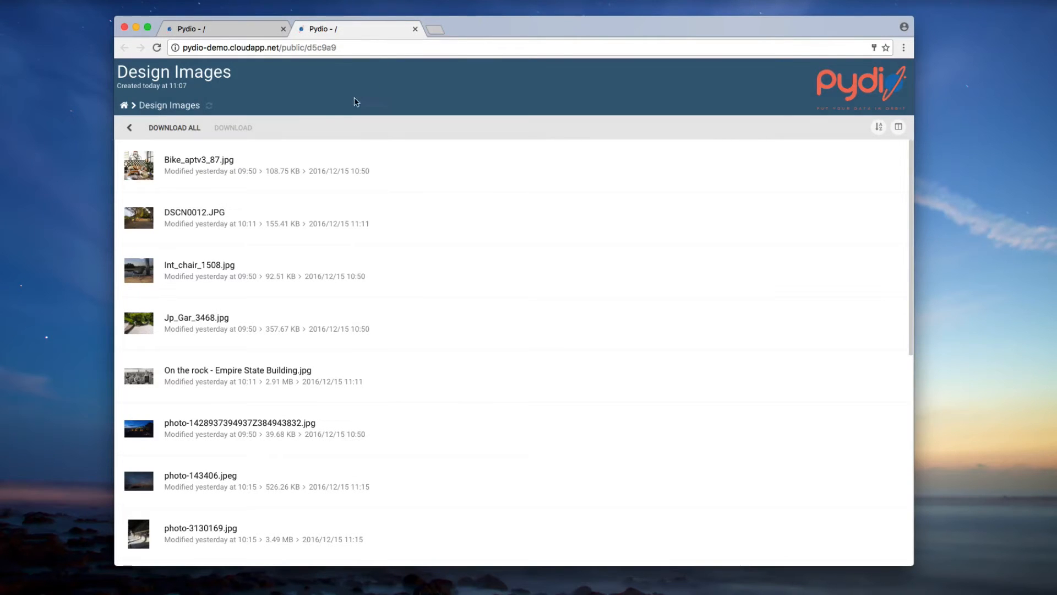
mouse_move(174, 127)
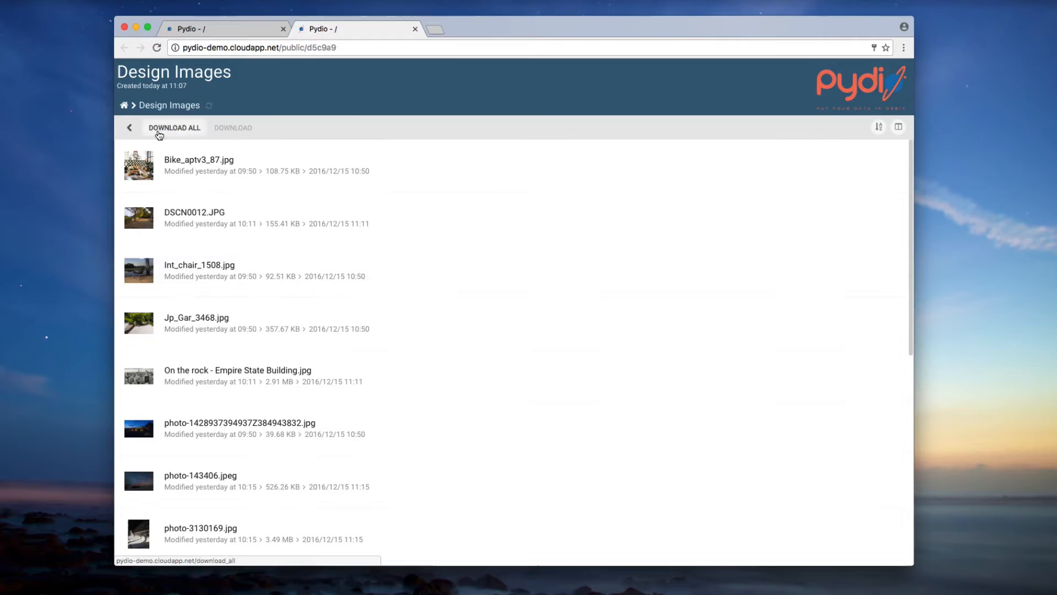
- Download all Design Images files as a zip from the public page, then close it
left_click(174, 128)
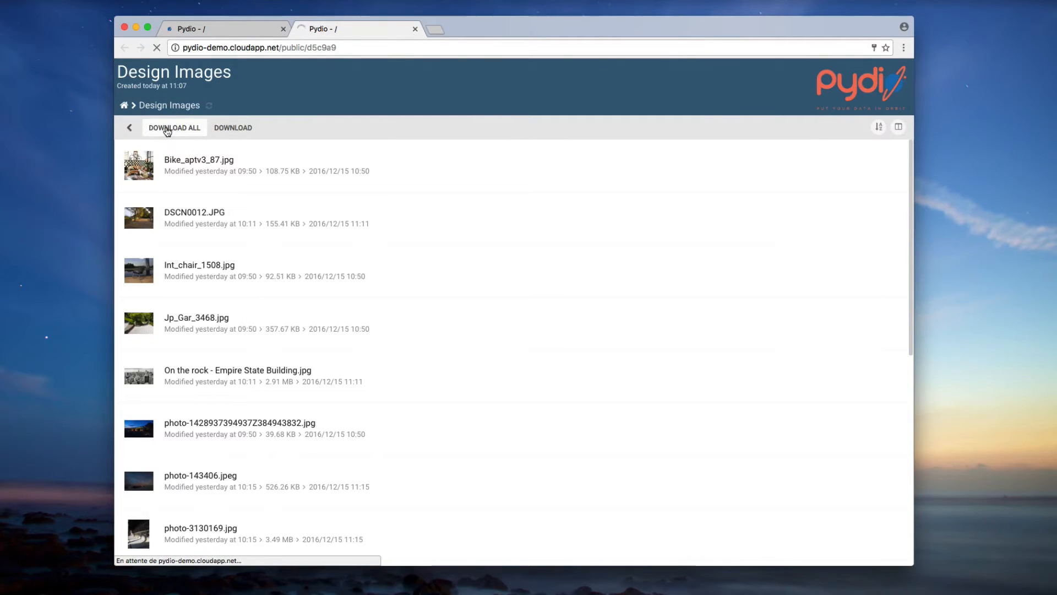
left_click(174, 127)
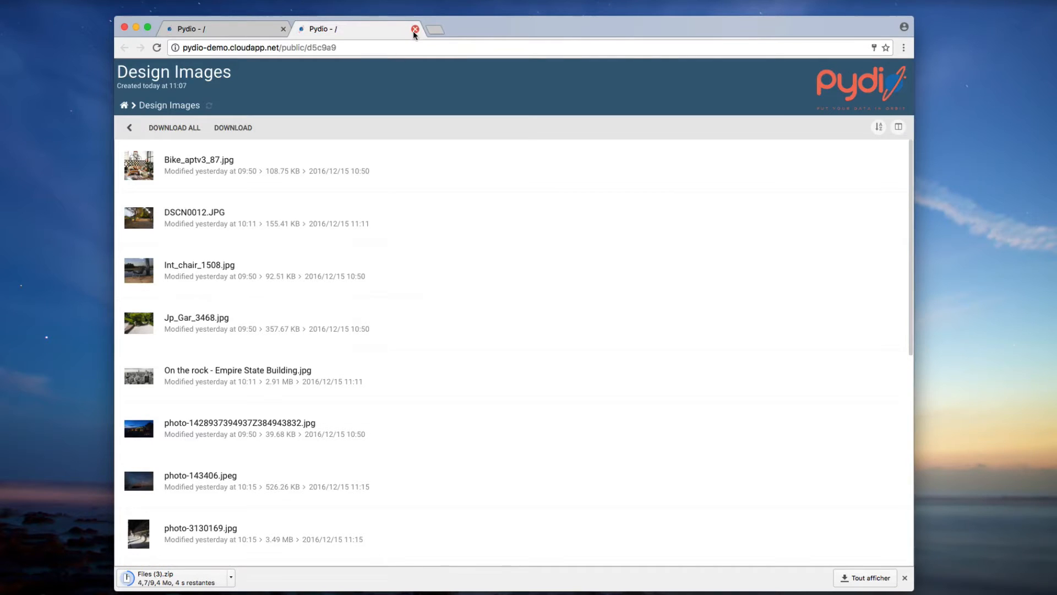
left_click(415, 29)
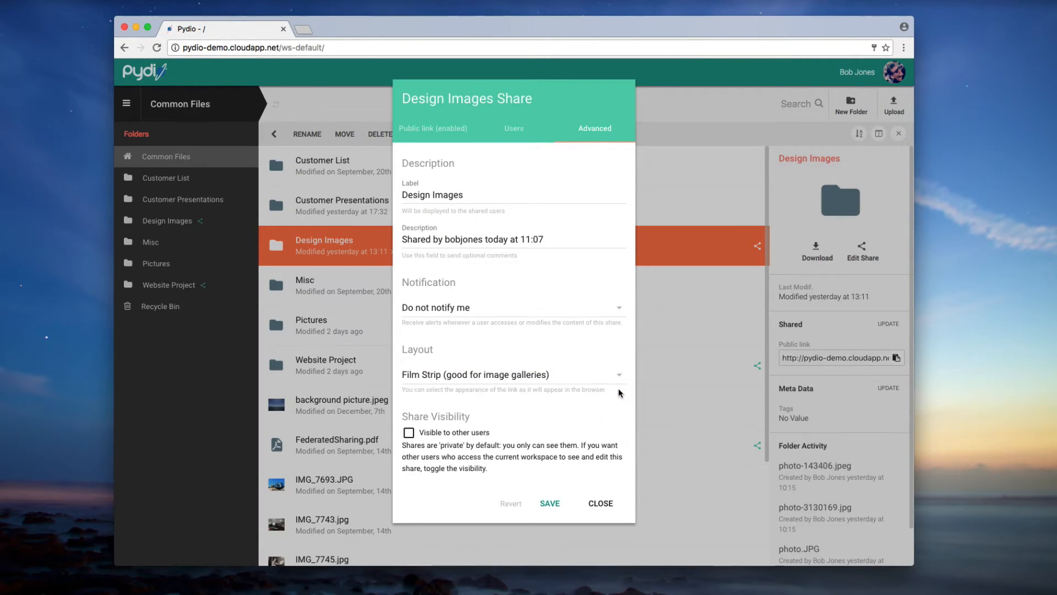
- Preview the film strip layout, then set the public link layout to Drop Files Here
left_click(550, 502)
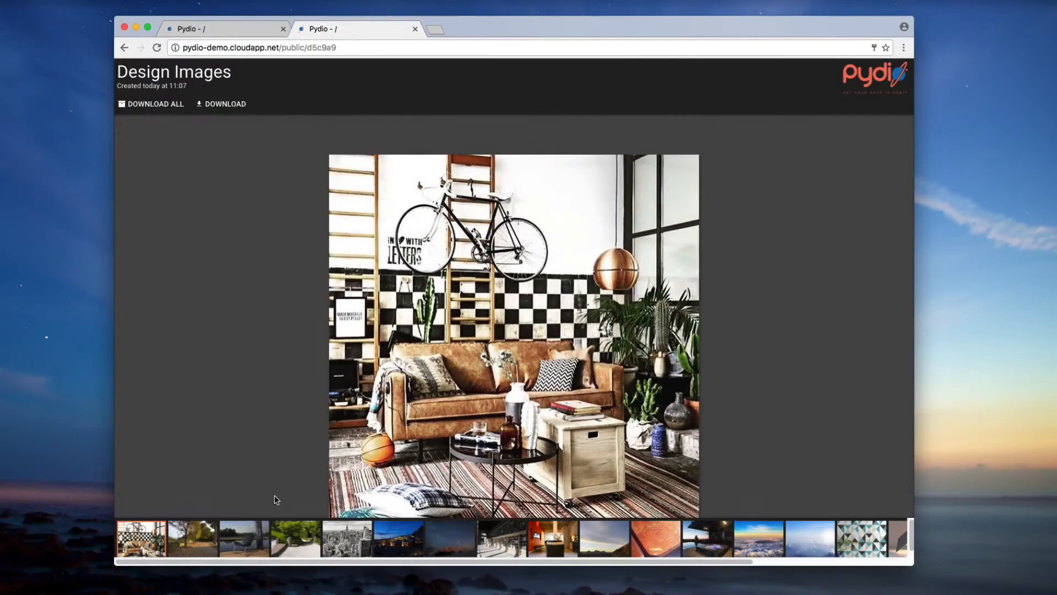
left_click(446, 538)
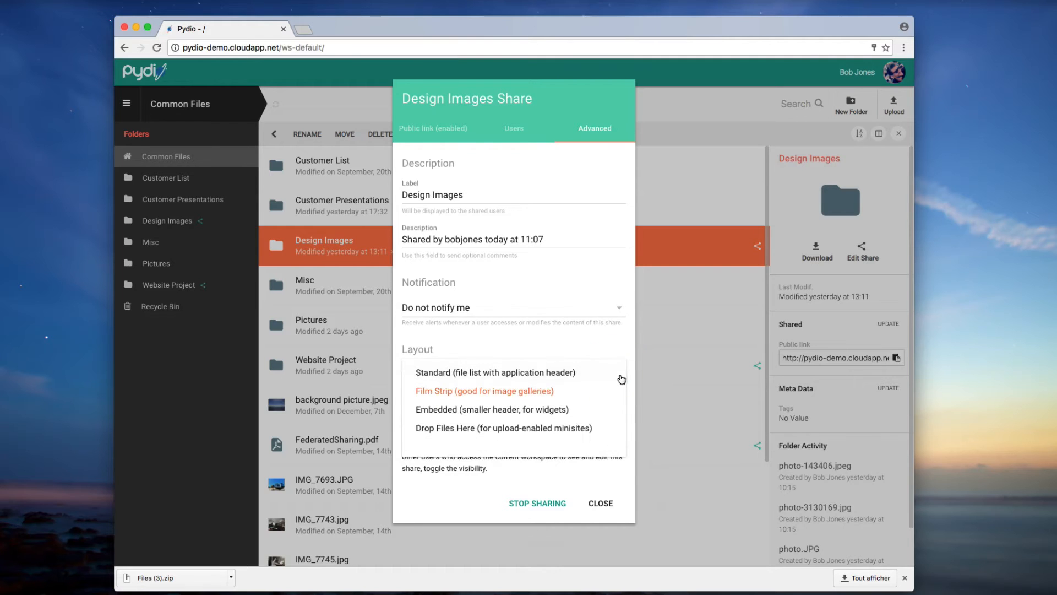
left_click(493, 410)
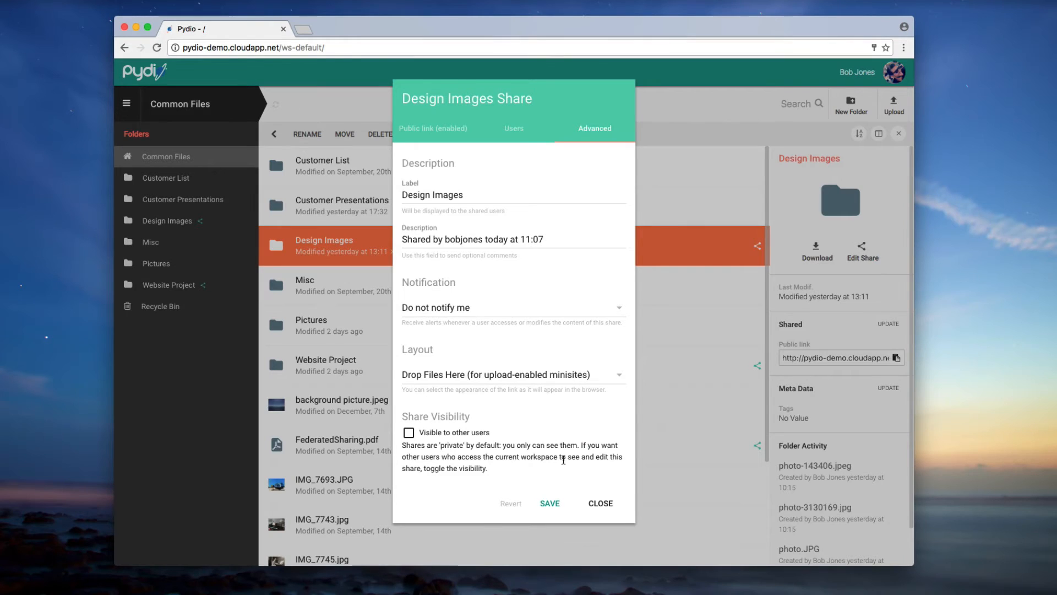
left_click(549, 503)
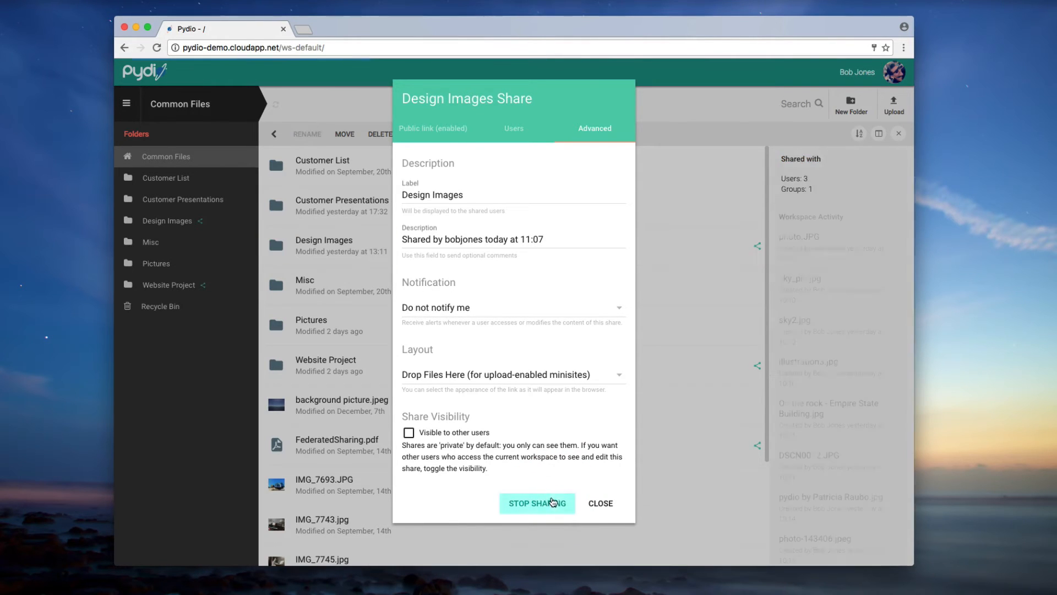
- Uncheck Download on the Public link tab so visitors cannot download files
left_click(434, 128)
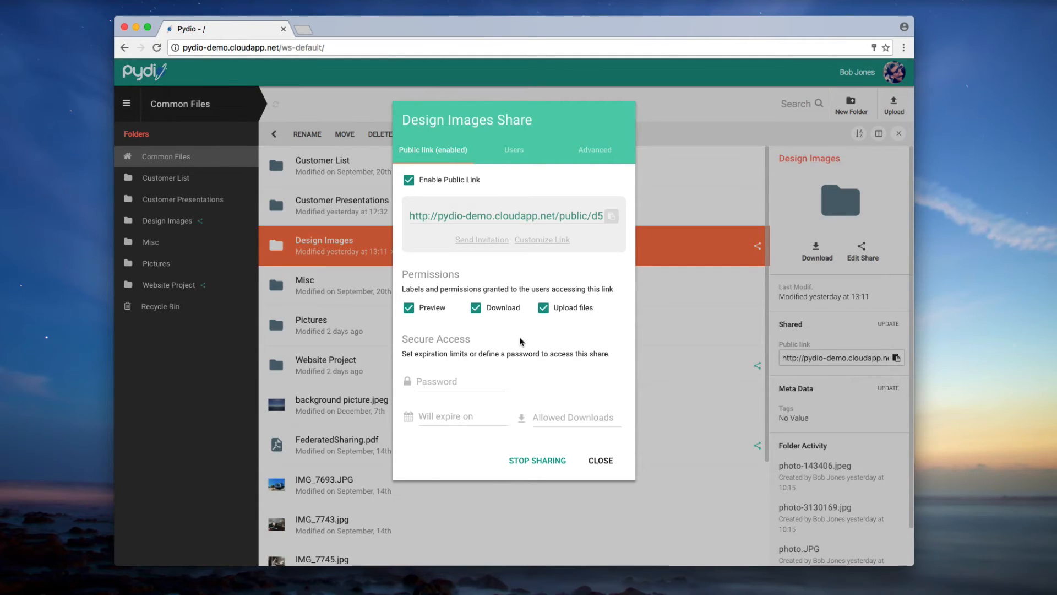
left_click(476, 307)
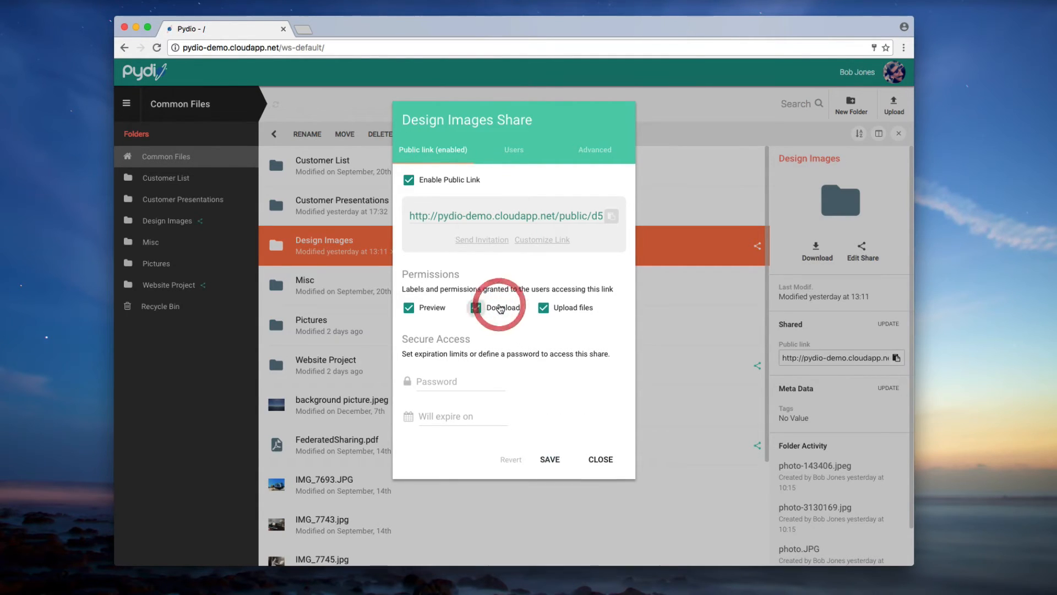
left_click(476, 307)
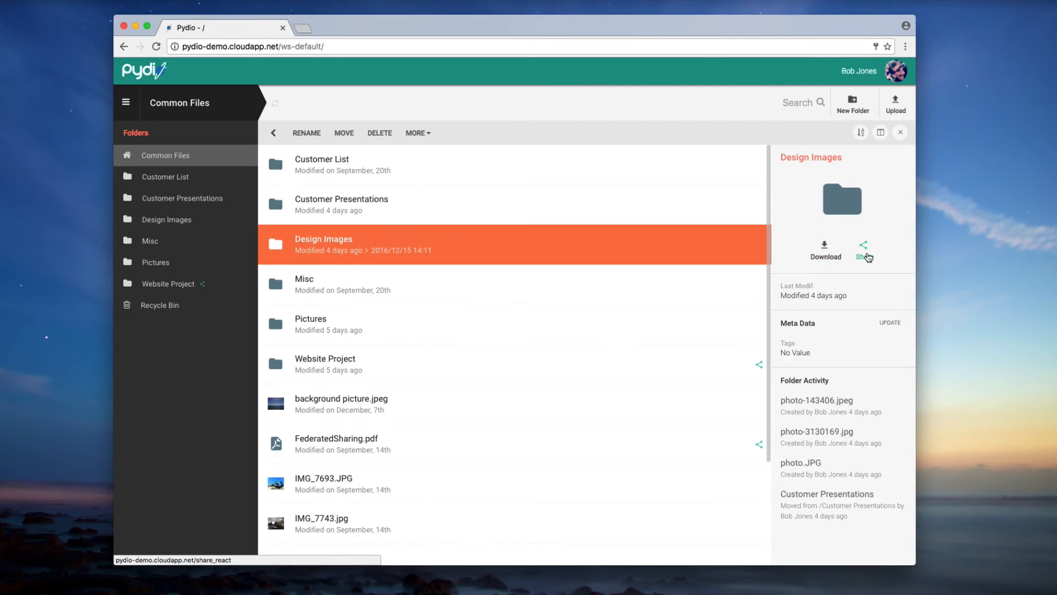
- Add users david and julia to the Design Images share and grant both Modify rights
left_click(864, 249)
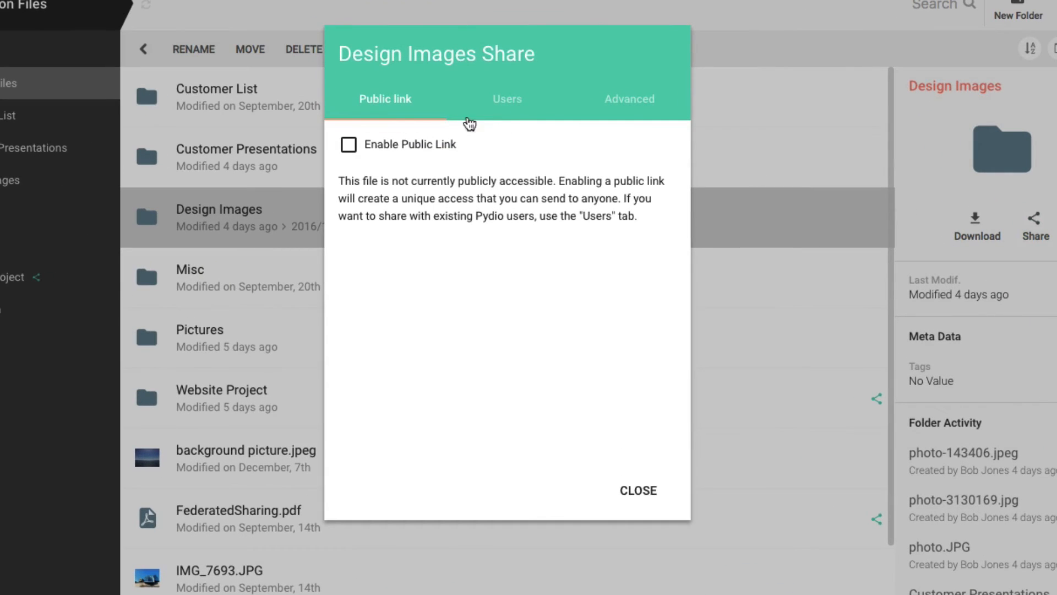
mouse_move(486, 112)
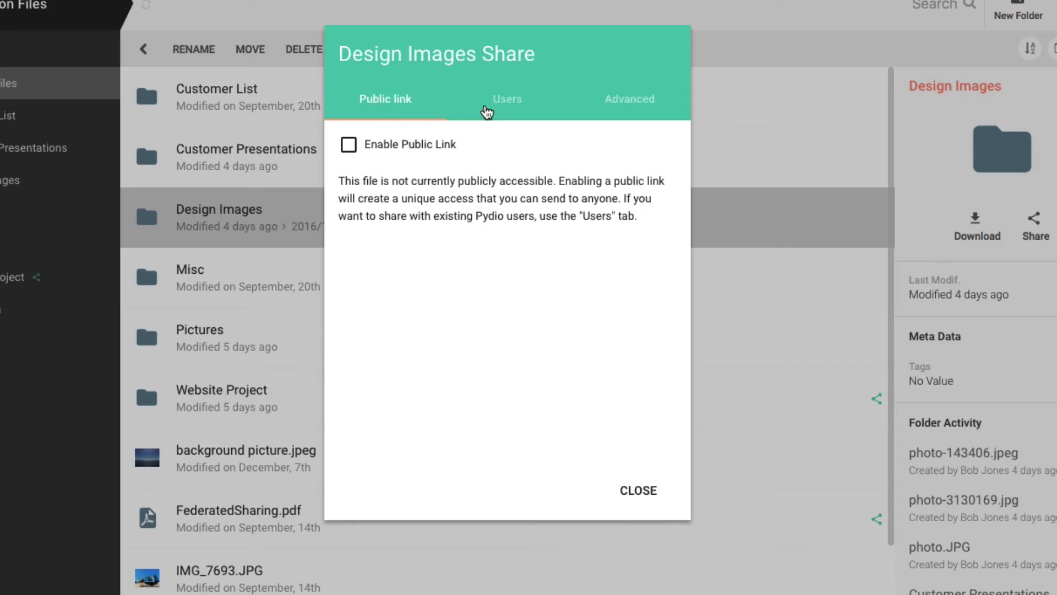
mouse_move(511, 106)
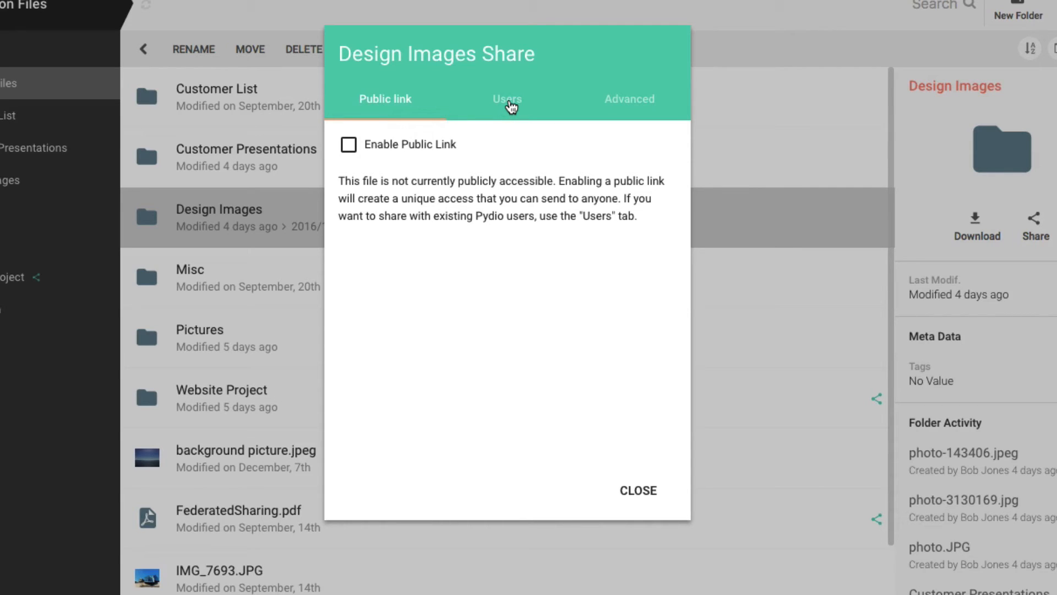
left_click(507, 99)
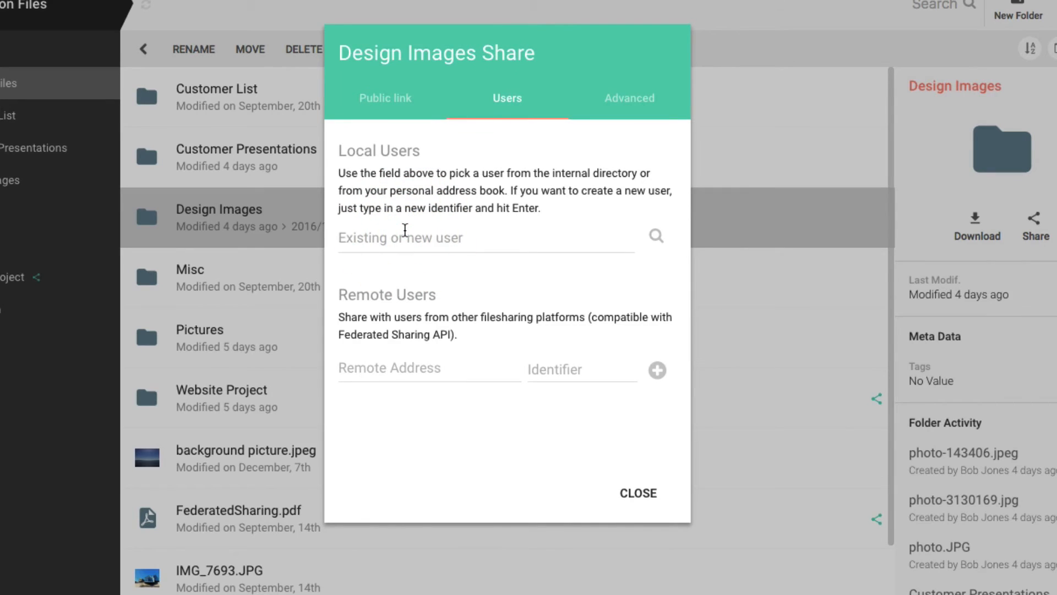
type("dav")
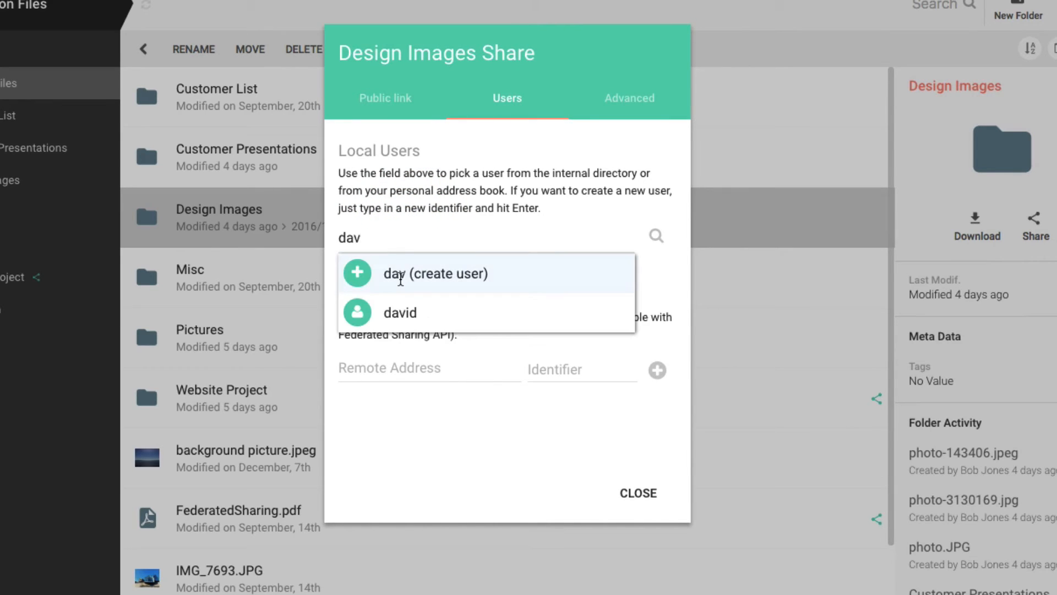
left_click(400, 312)
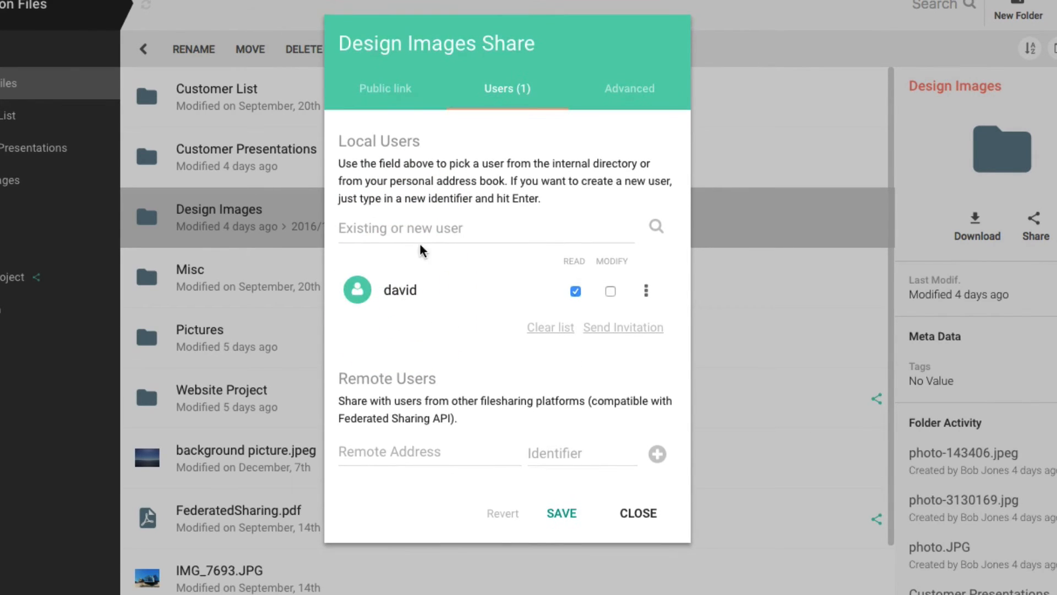
type("jul")
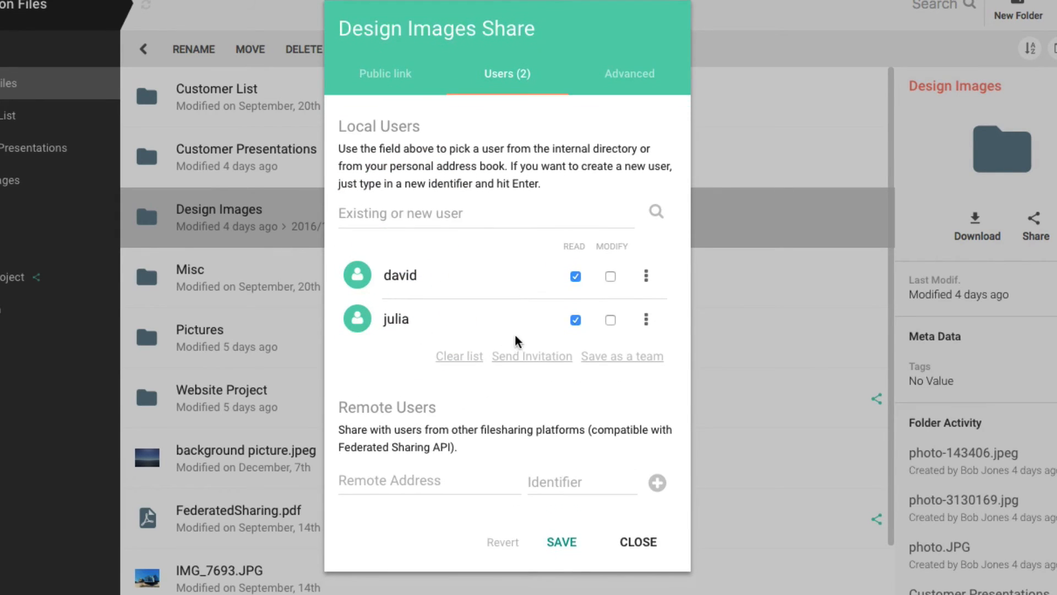
left_click(610, 276)
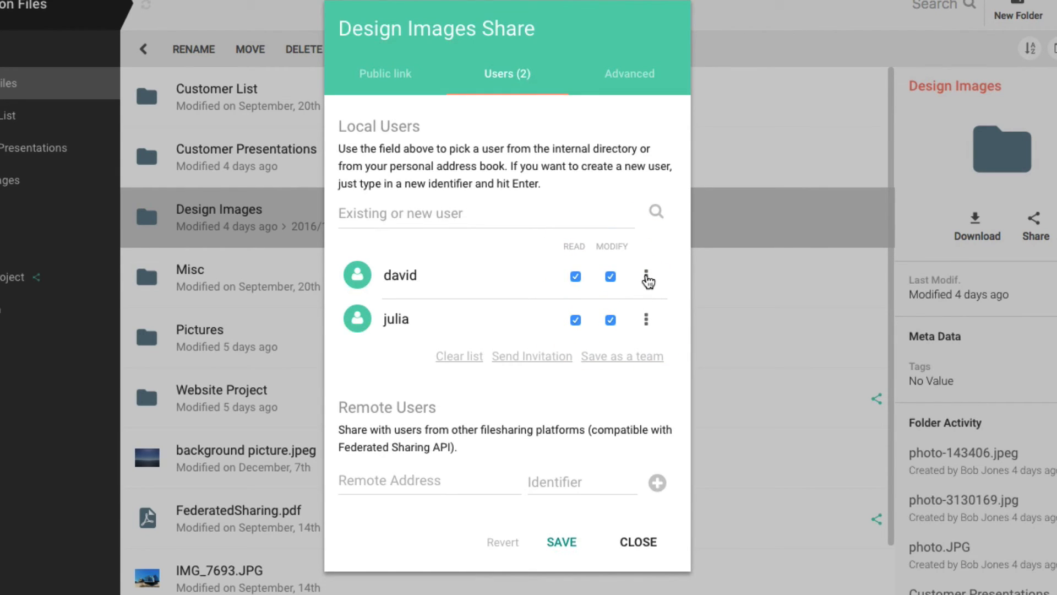
left_click(646, 275)
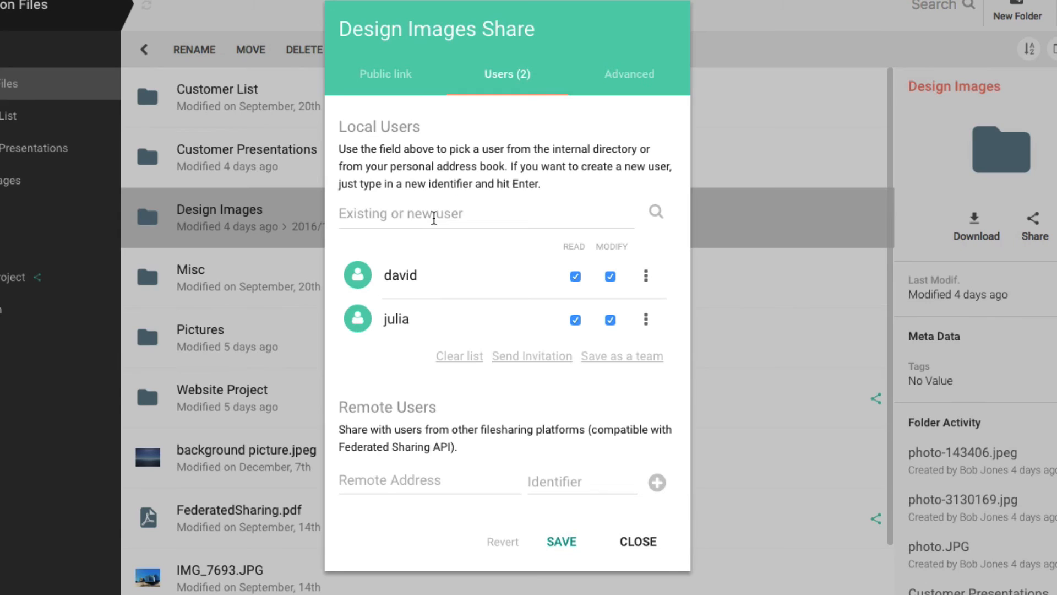
- Create user john with a password emailed to him, and add him to the share
type("john")
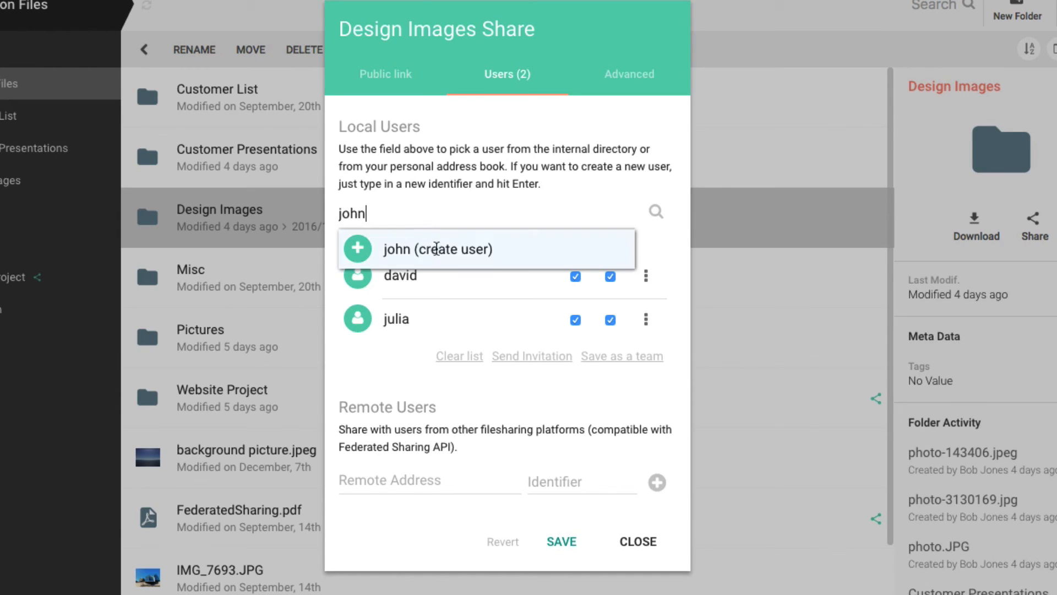
left_click(438, 249)
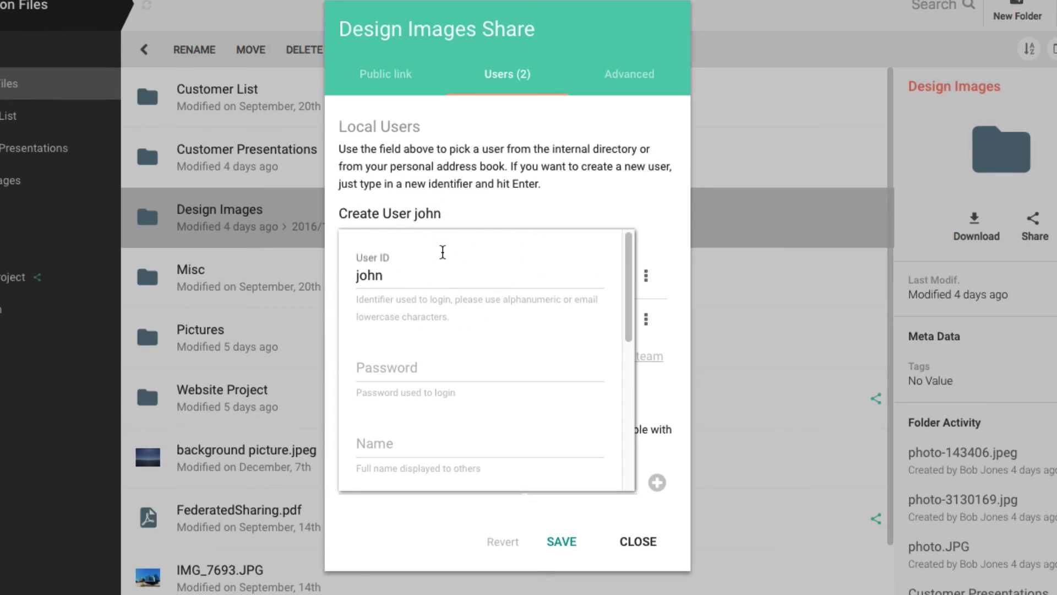
type("•••••")
type("john@example")
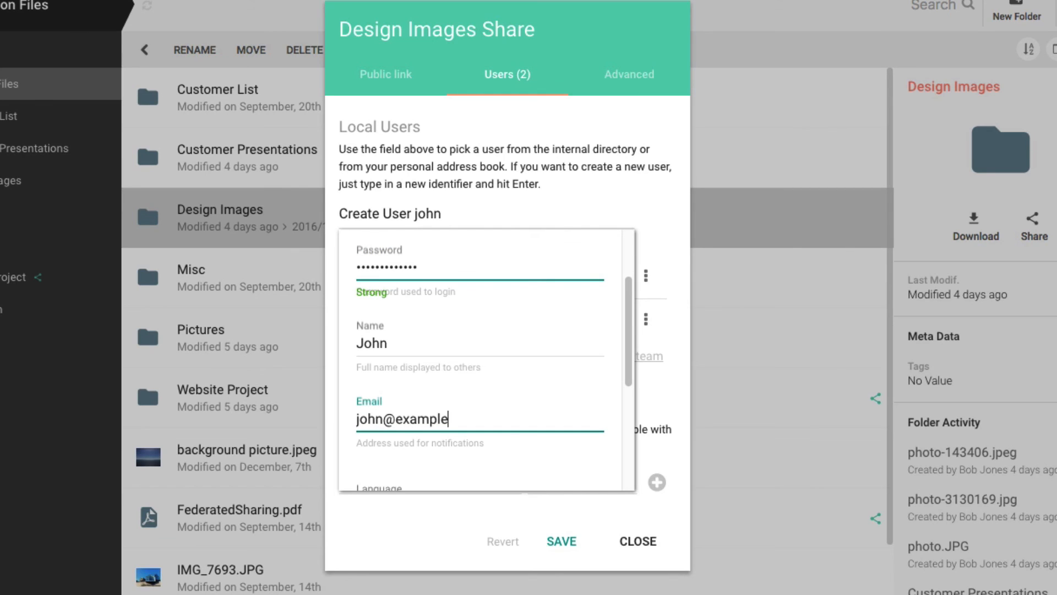
scroll("down", 3)
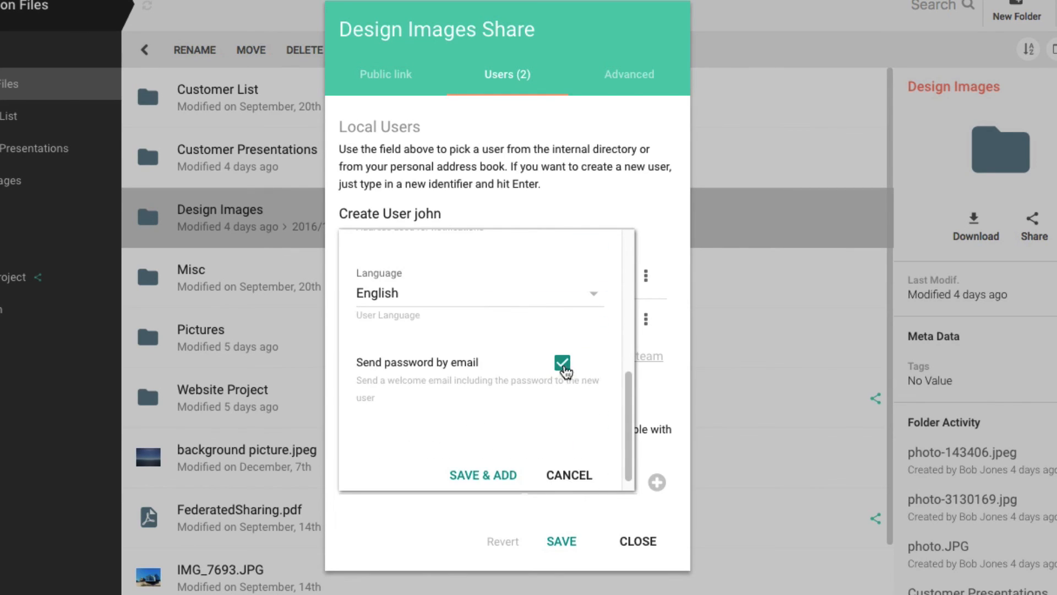
left_click(483, 475)
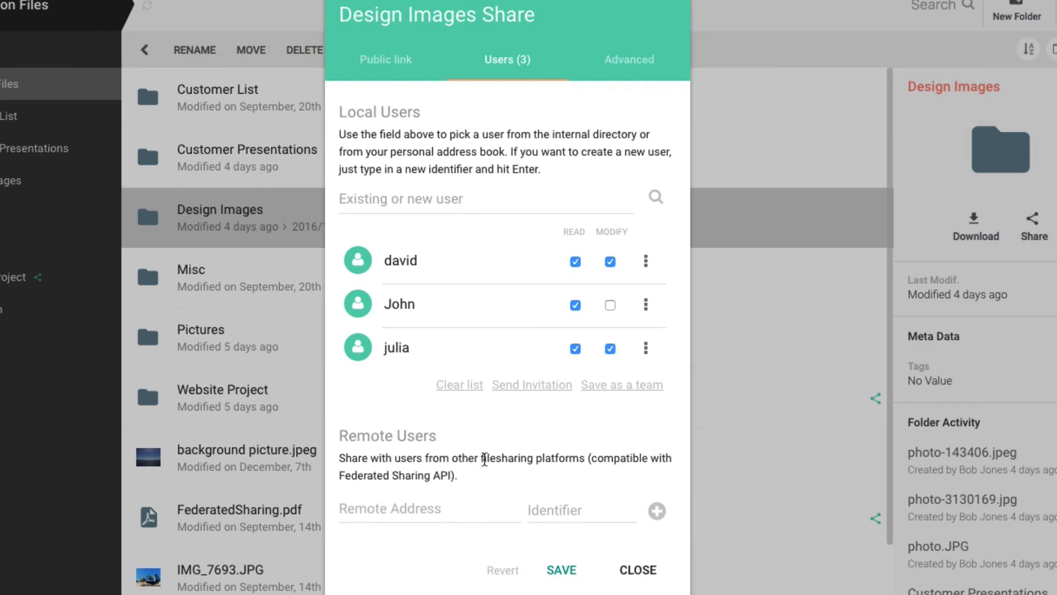
left_click(610, 304)
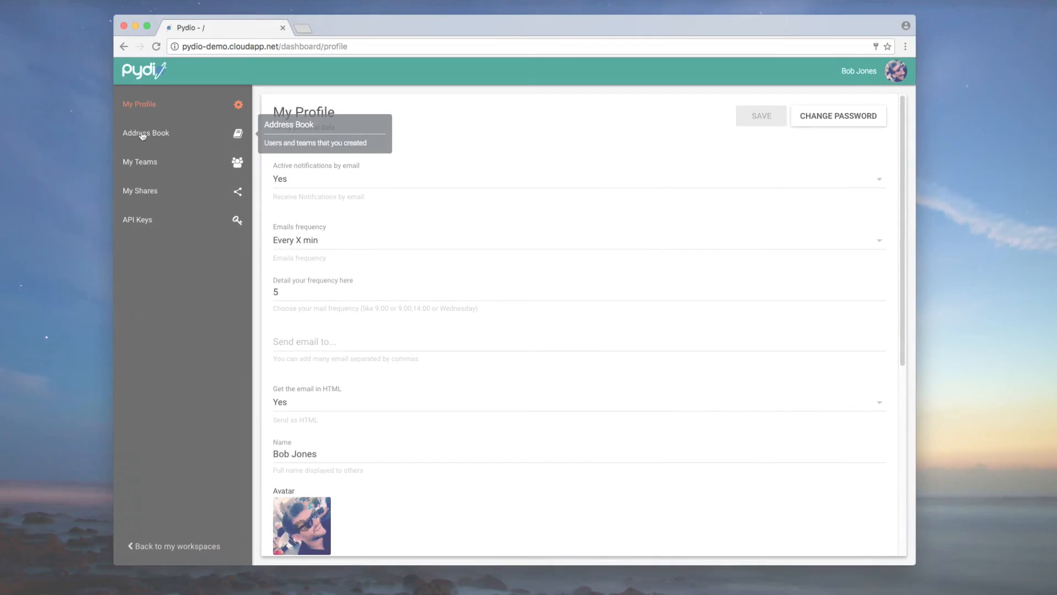
- Open the Address Book from the dashboard sidebar and select the John entry
left_click(145, 133)
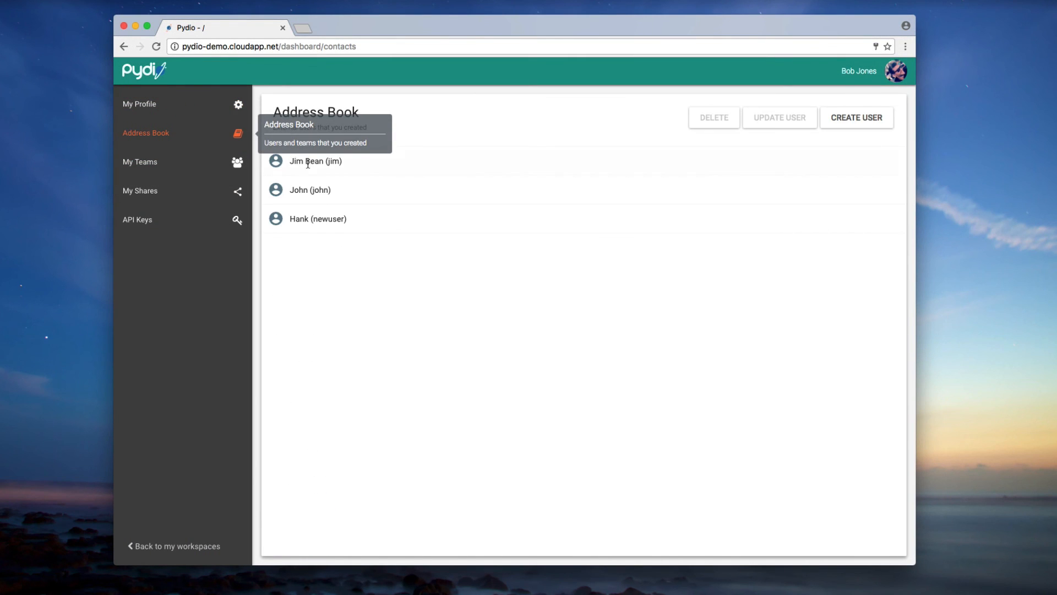
left_click(313, 189)
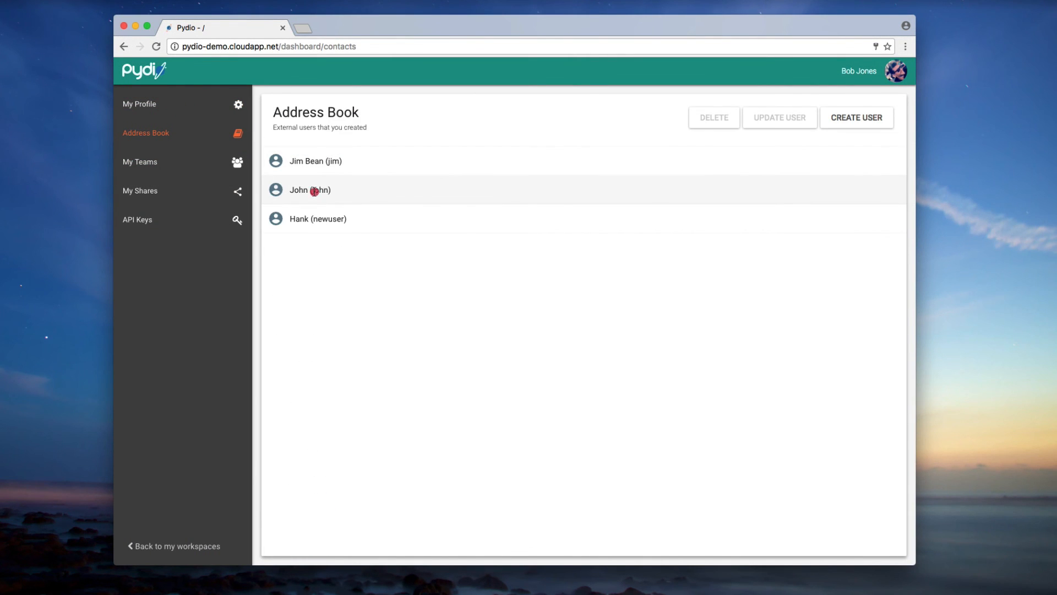